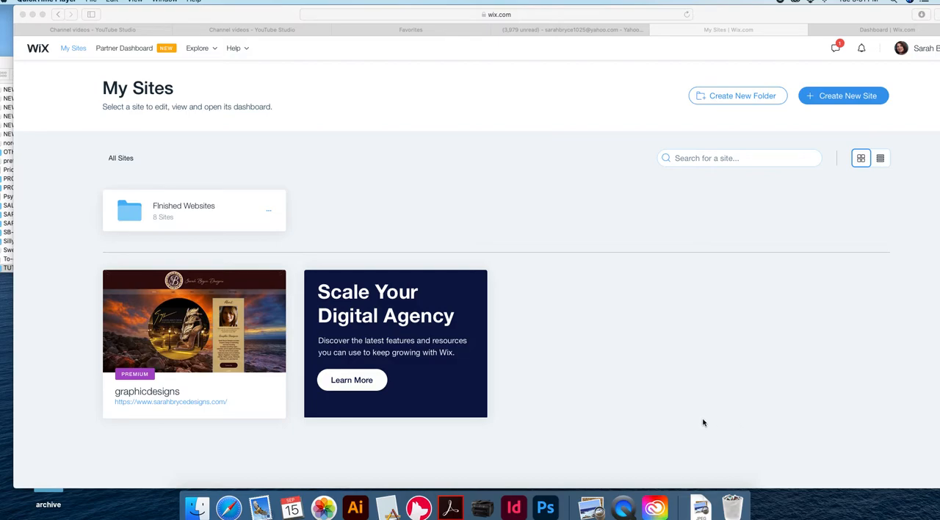
mouse_move(655, 384)
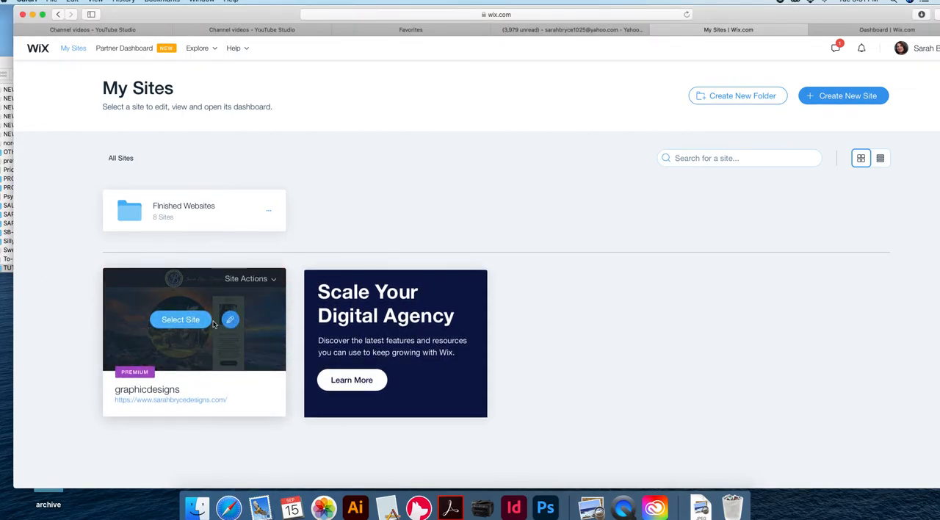
mouse_move(274, 282)
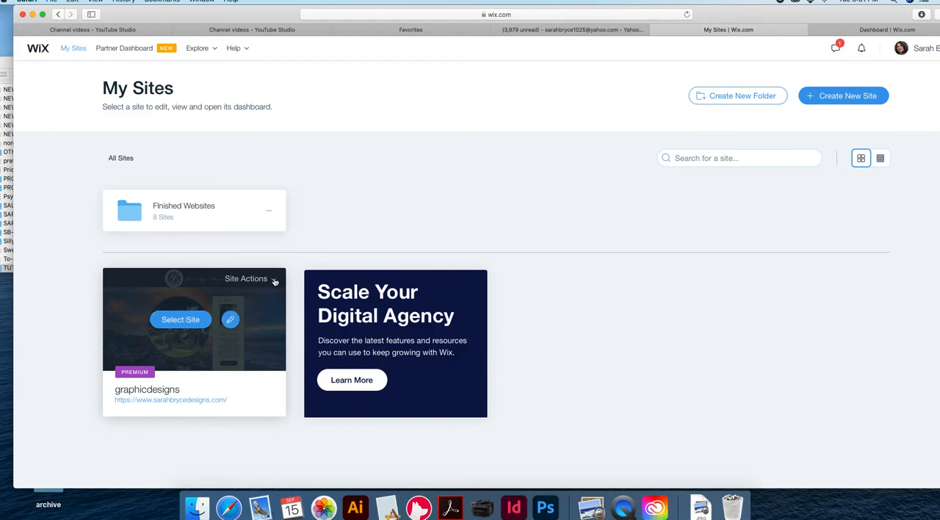
- Show the Site Actions menu for the graphicdesigns site on My Sites
click(249, 279)
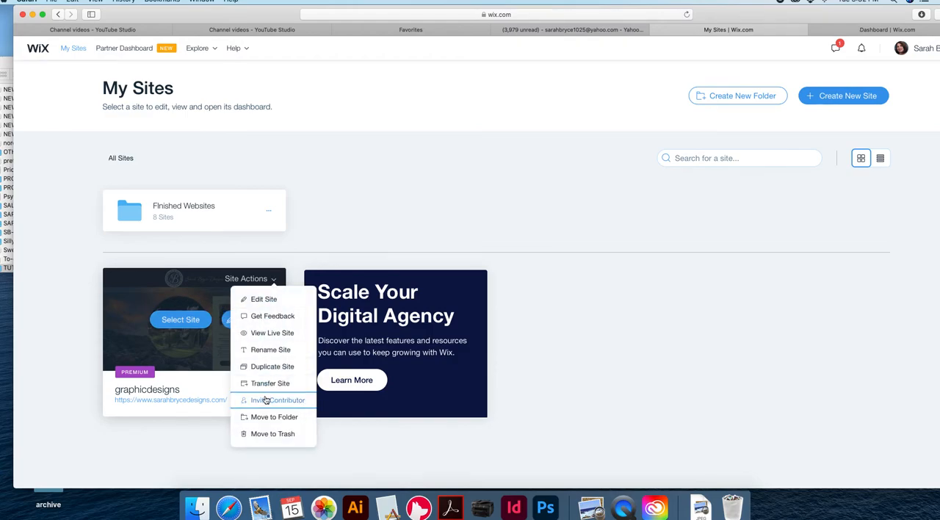
click(277, 400)
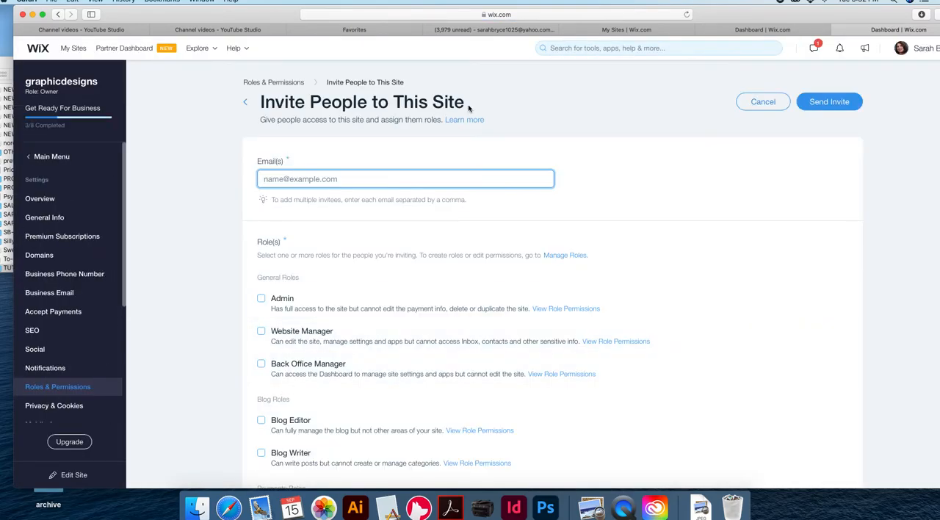
scroll(down, 3)
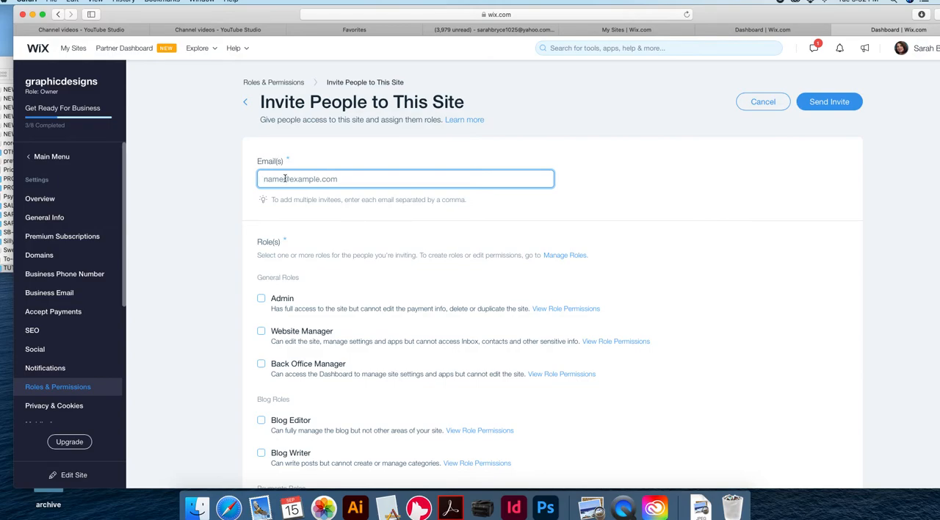
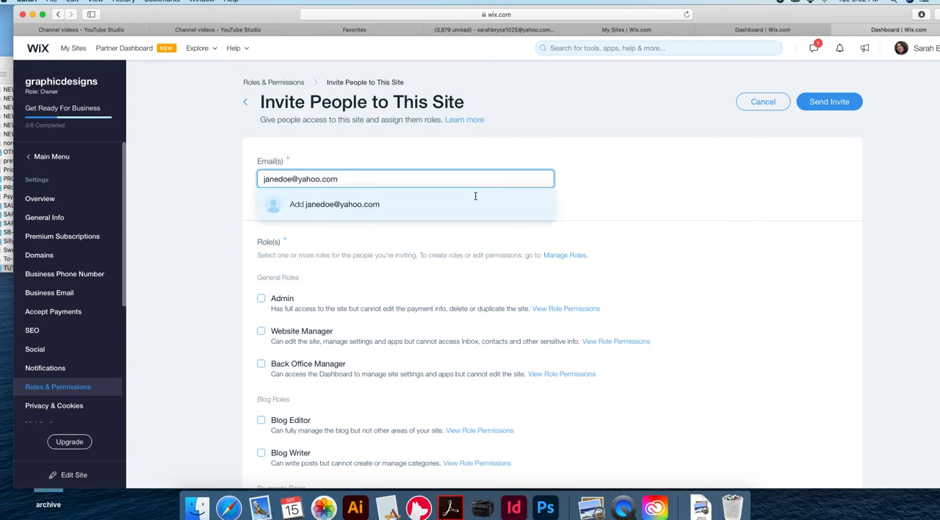
click(335, 204)
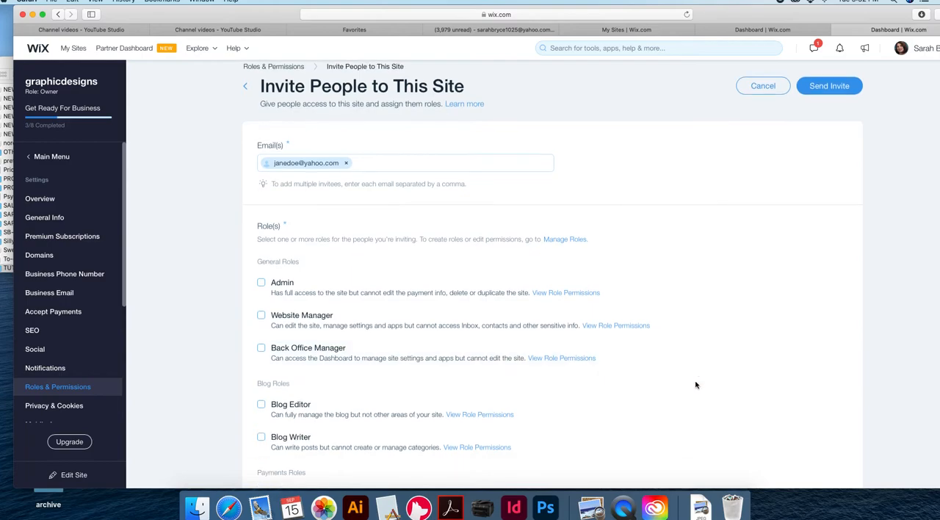
scroll(down, 3)
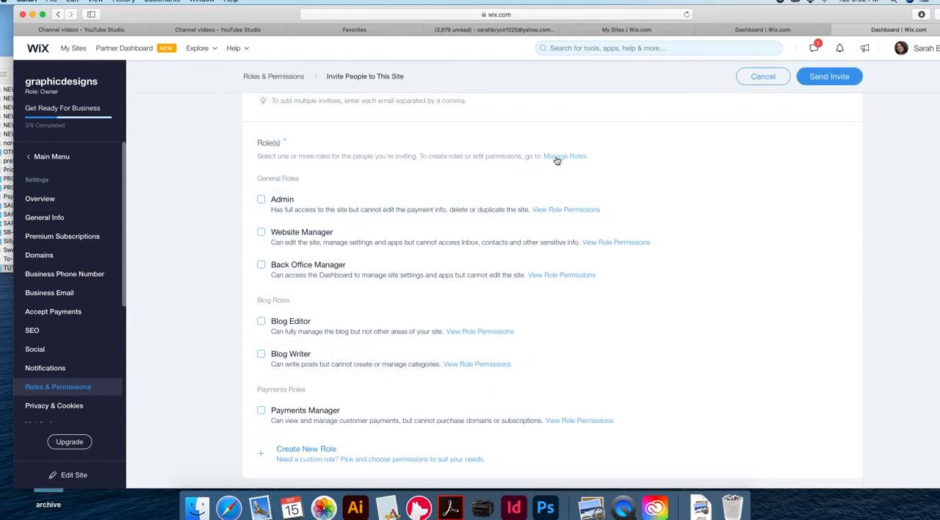
mouse_move(429, 324)
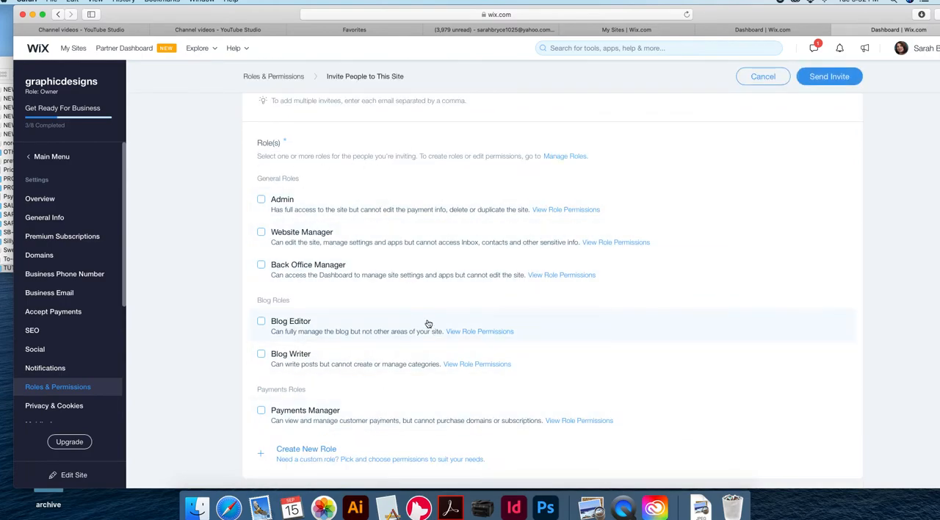
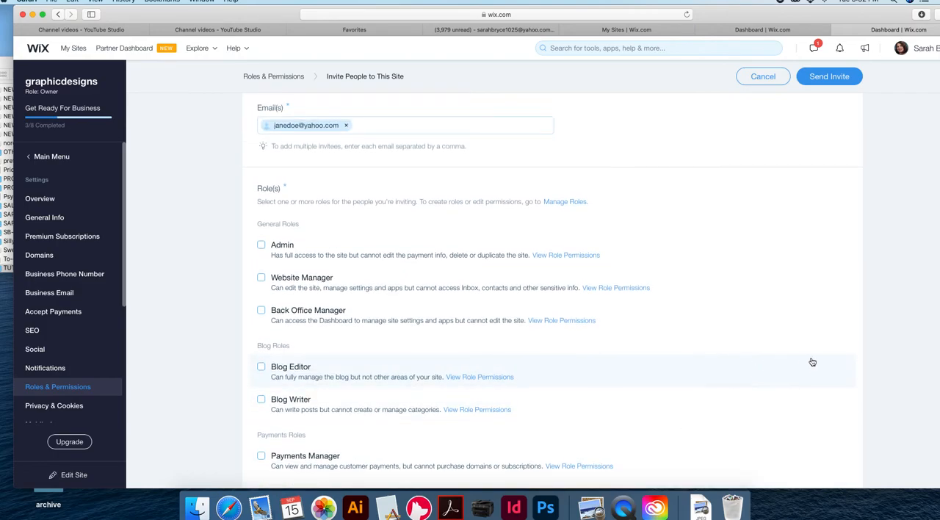
mouse_move(301, 282)
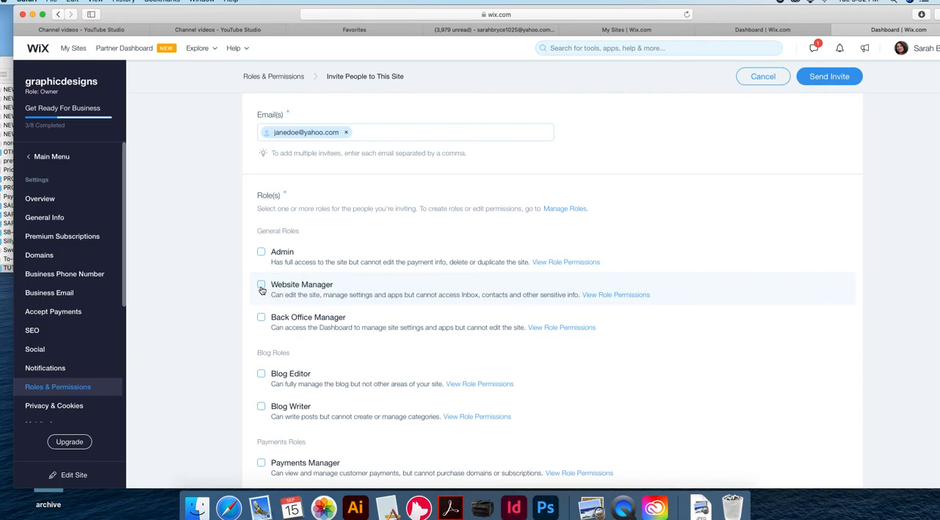
- Try the Website Manager role, then settle on the Admin role under General Roles
click(262, 285)
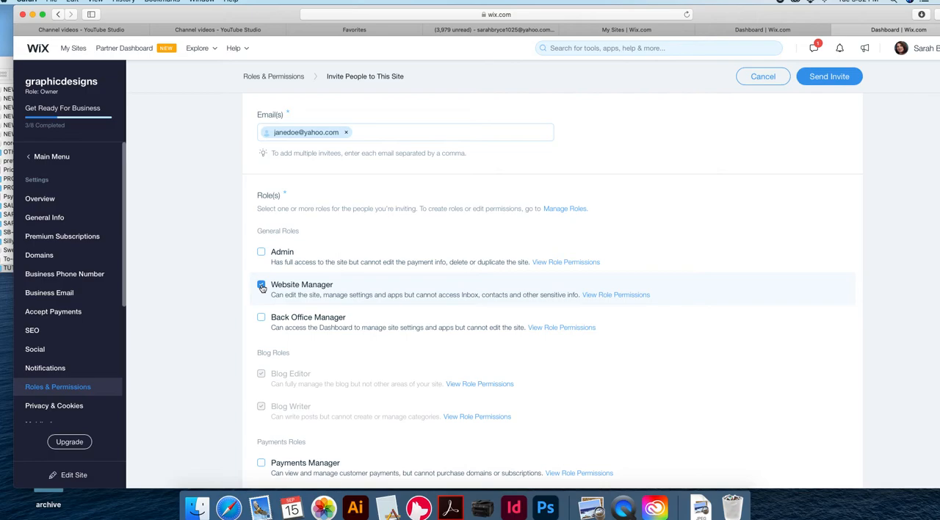
click(261, 285)
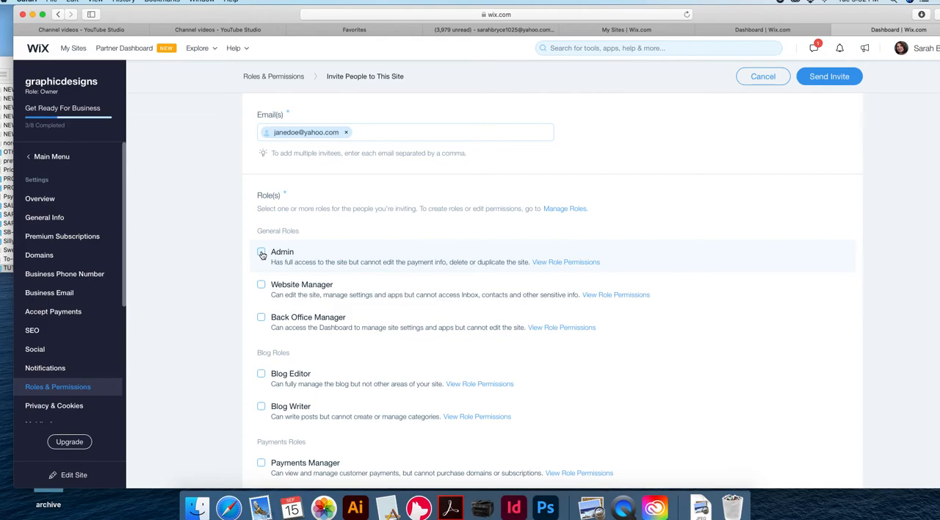
click(261, 252)
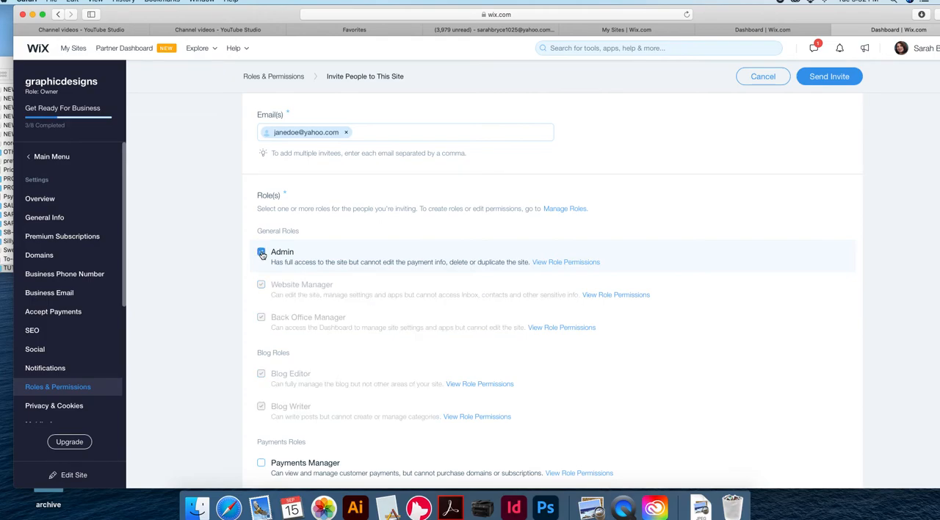